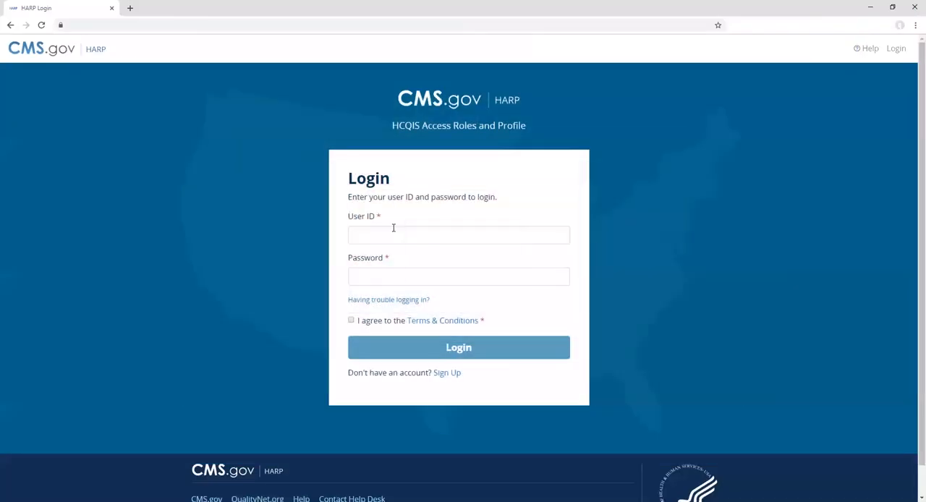
Enter user ID 'test' and the password, and accept the Terms & Conditions.
type("test.demoso")
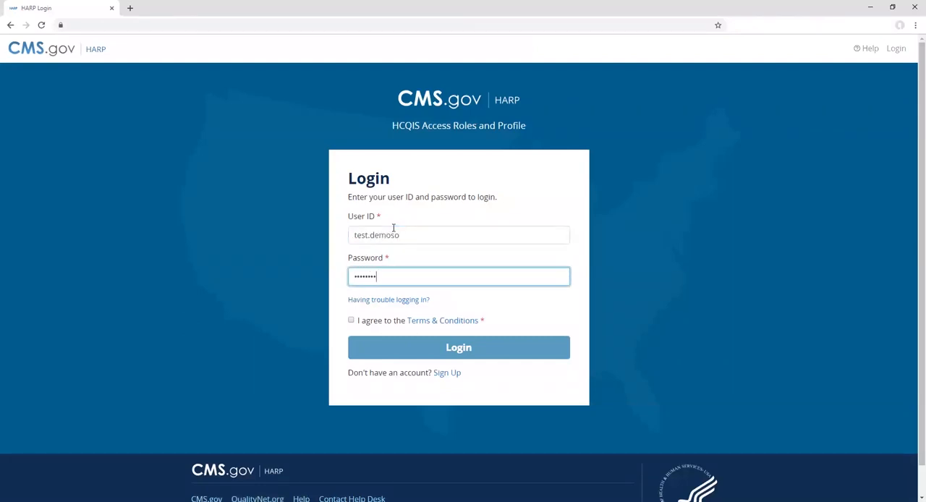
type("••••")
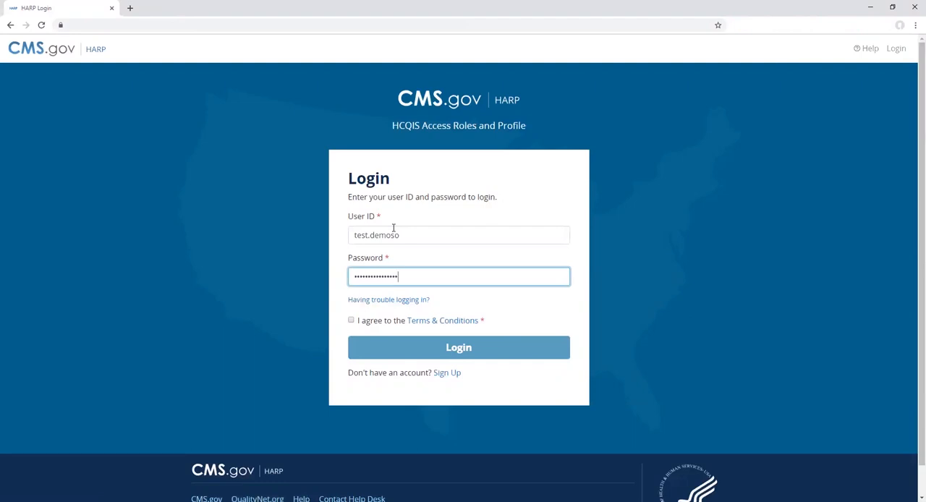
left_click(351, 319)
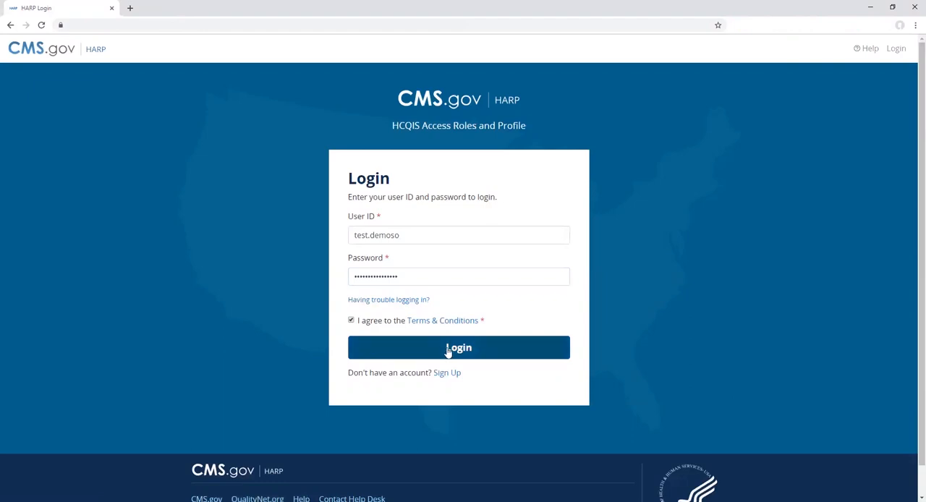
Submit the login and send a security code by text to the phone.
left_click(459, 348)
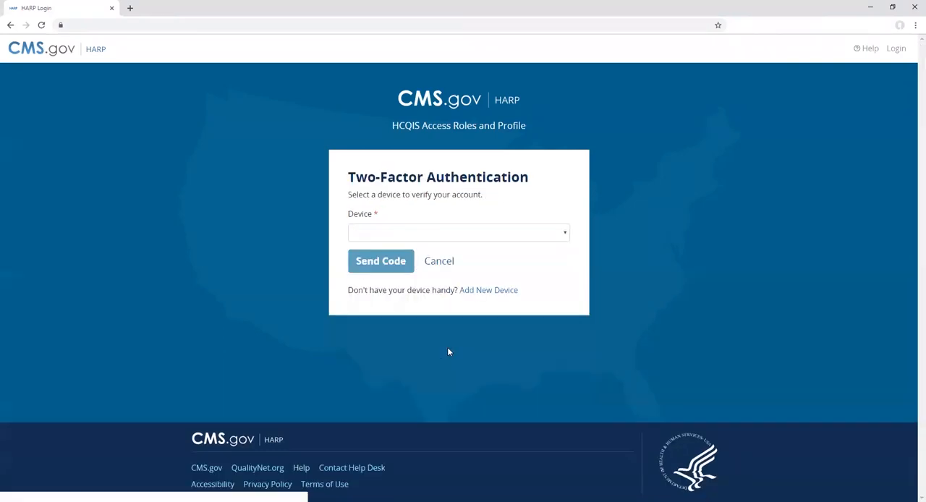
mouse_move(498, 233)
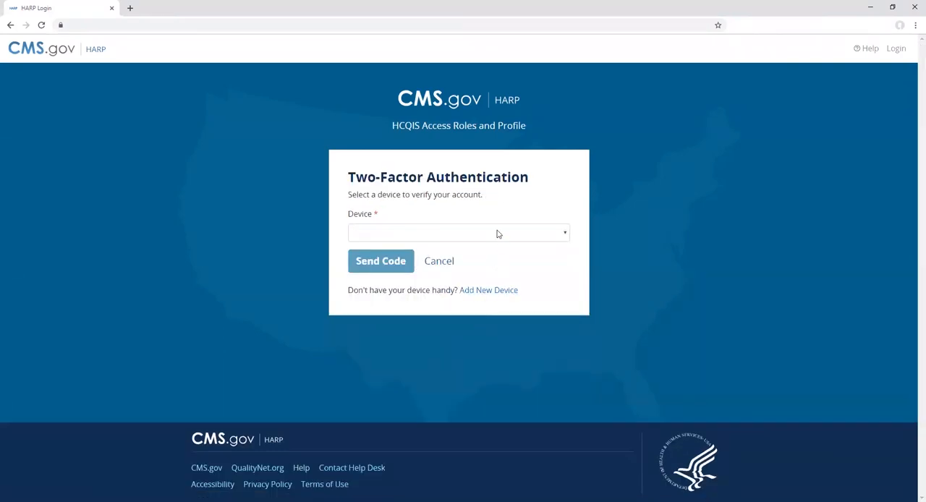
left_click(458, 232)
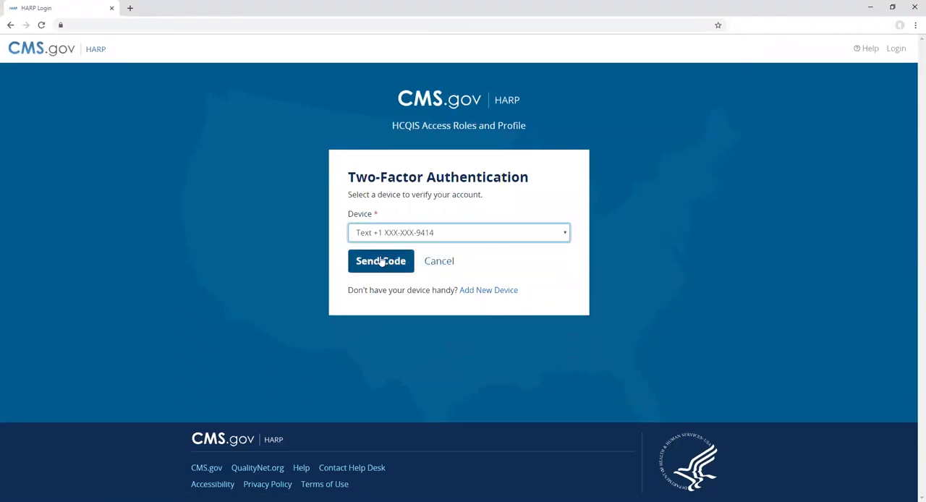
left_click(381, 260)
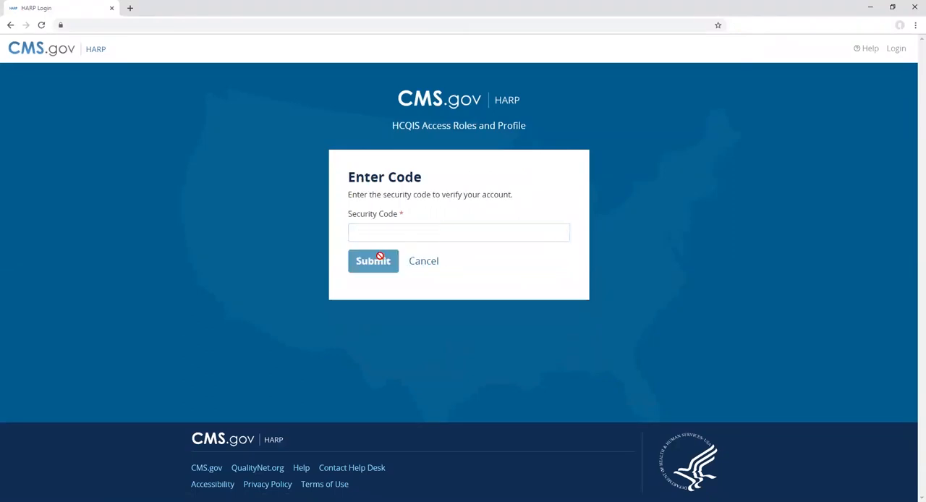
left_click(459, 232)
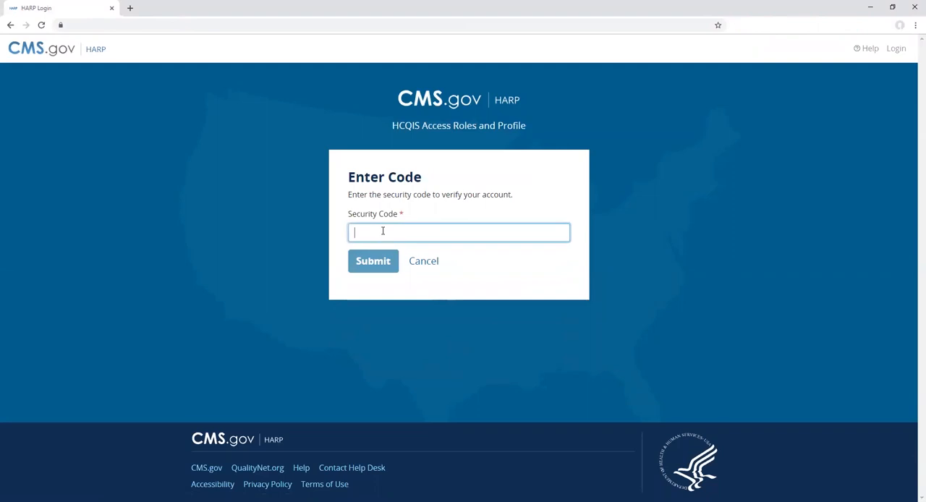
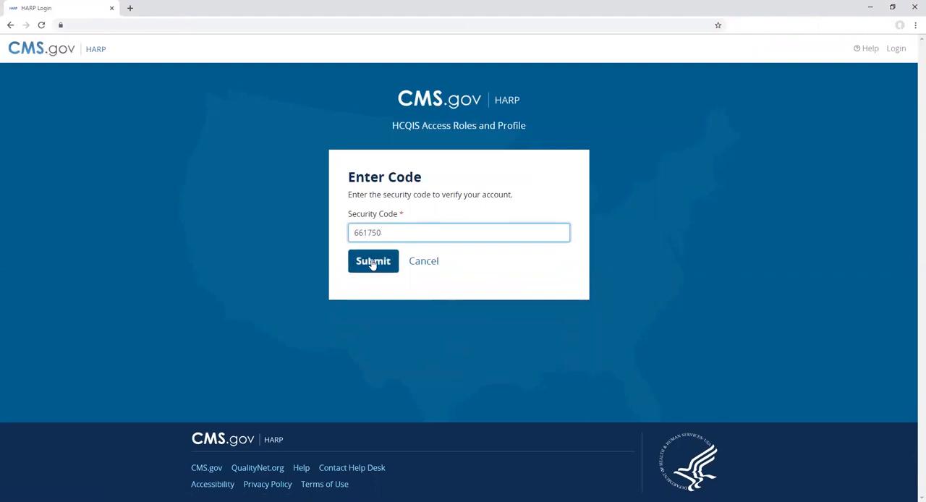
left_click(373, 262)
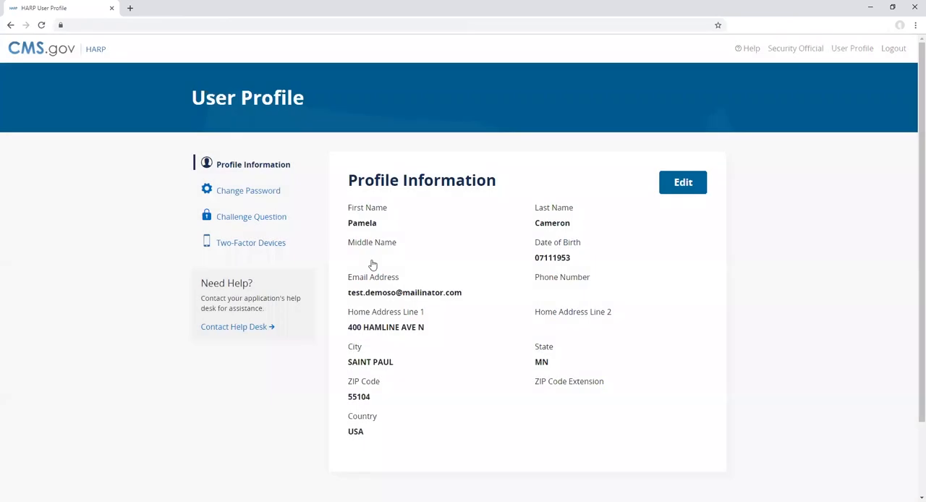
mouse_move(795, 48)
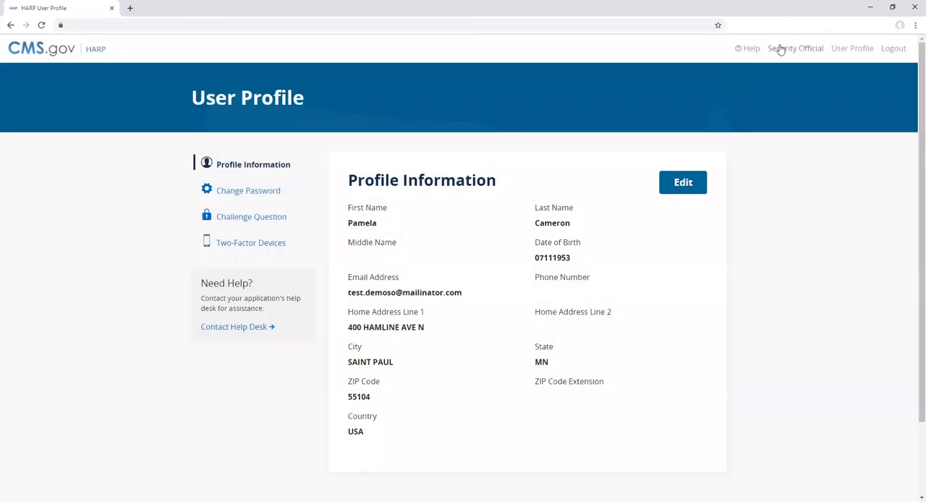
Go to the Security Official area to reach the User Lookup form.
left_click(796, 47)
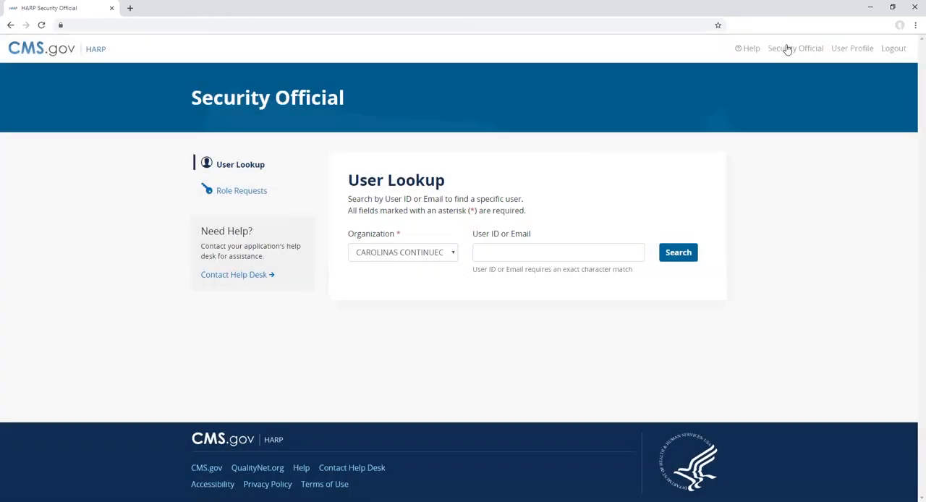
List users for the current organization, then for Central Valley Specialty Hospital.
left_click(677, 252)
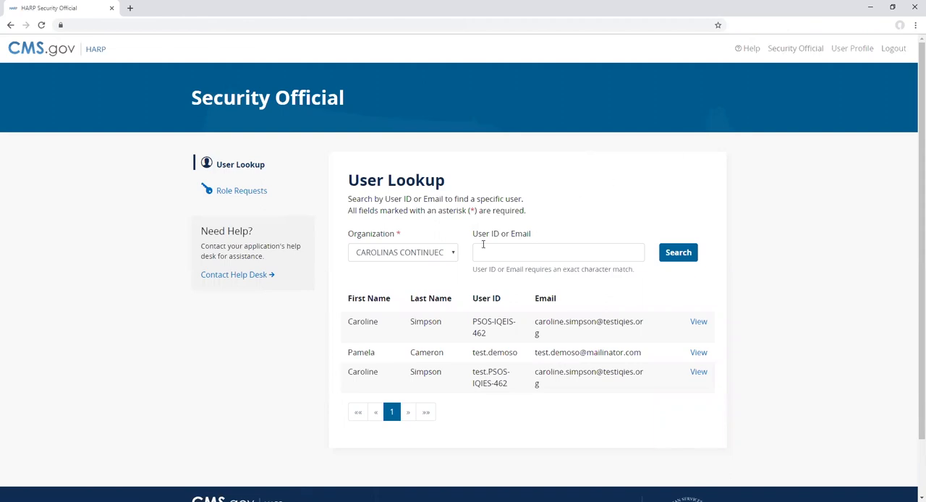
left_click(403, 252)
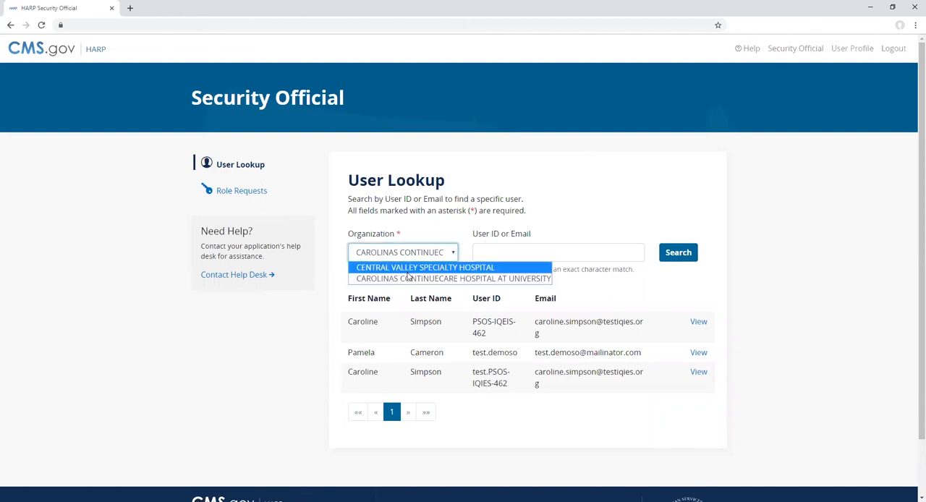
left_click(426, 267)
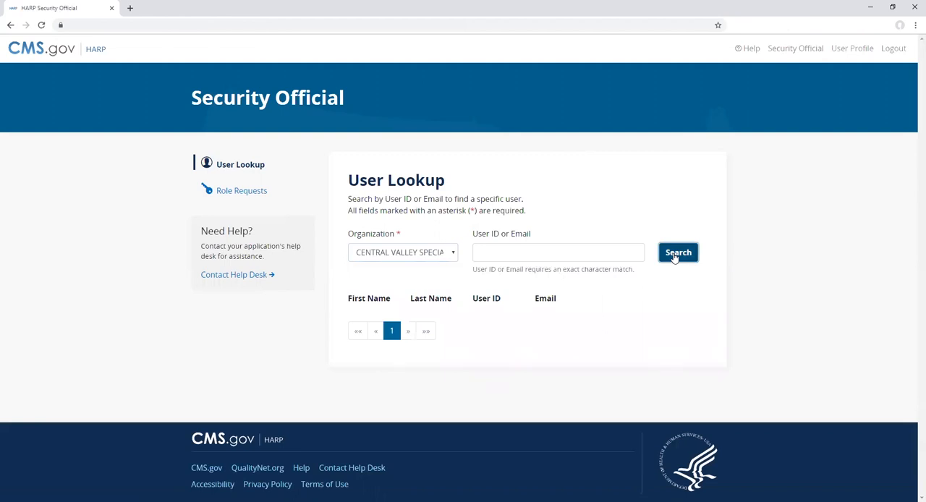
left_click(678, 252)
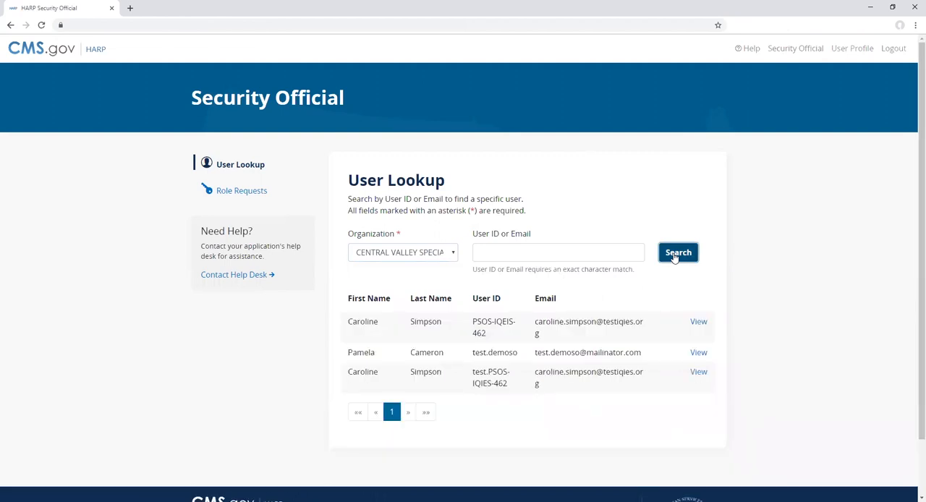
left_click(558, 251)
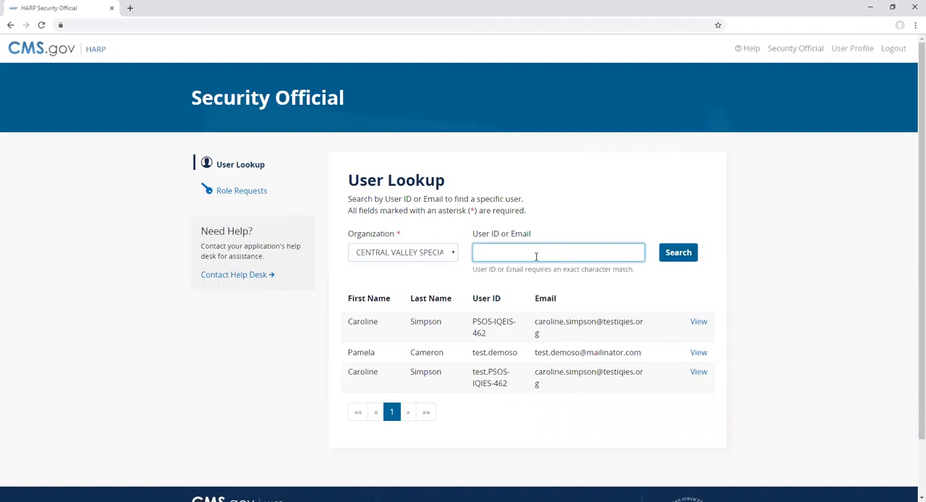
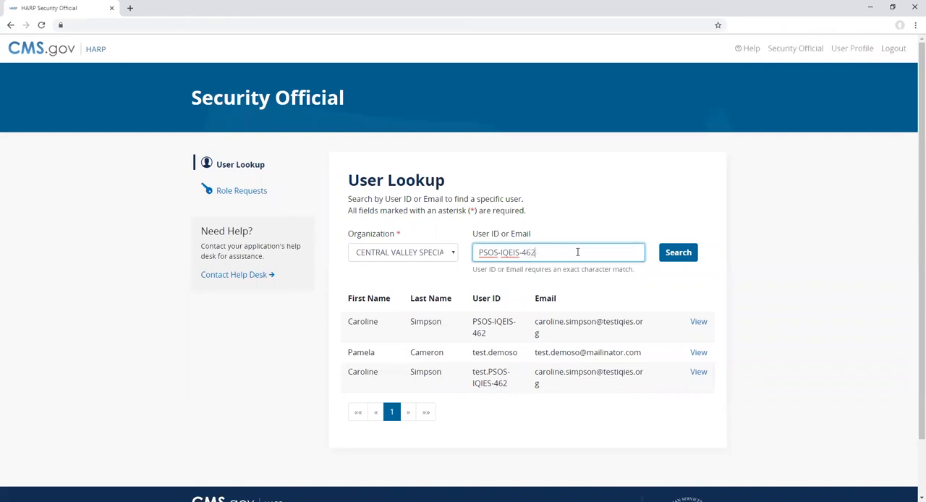
left_click(678, 252)
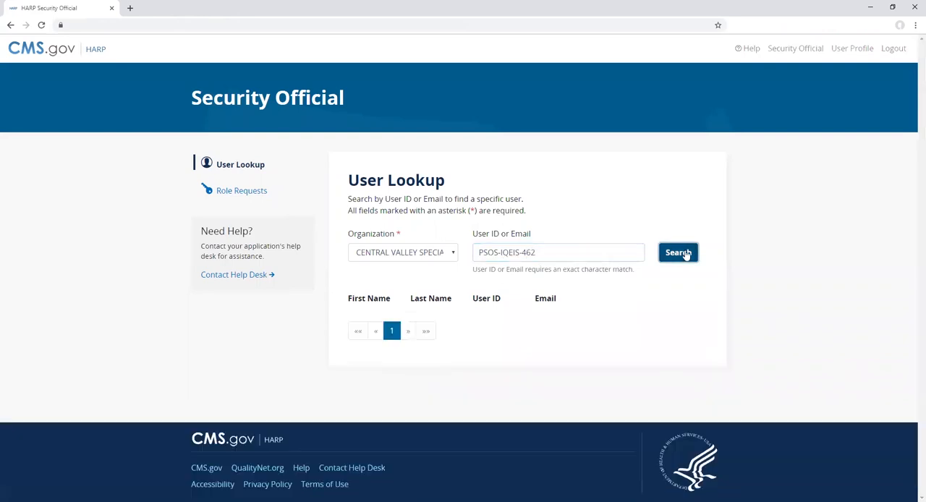
left_click(678, 253)
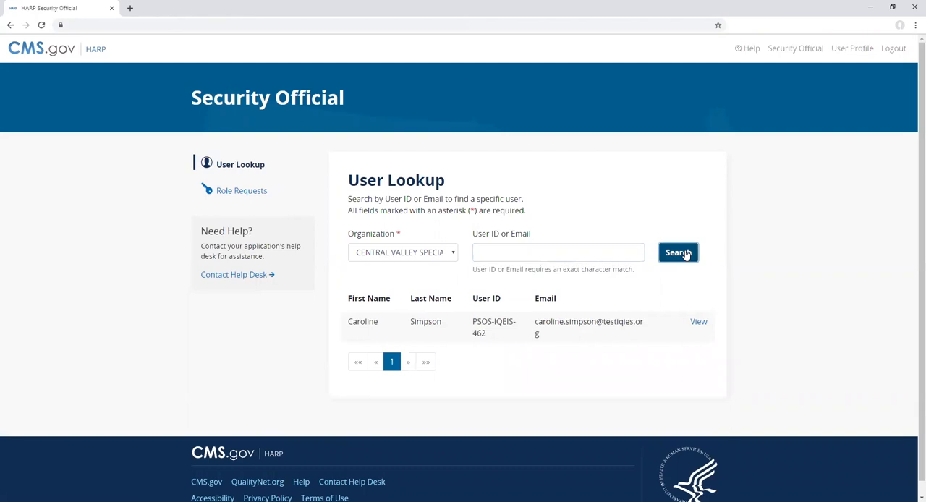
mouse_move(698, 315)
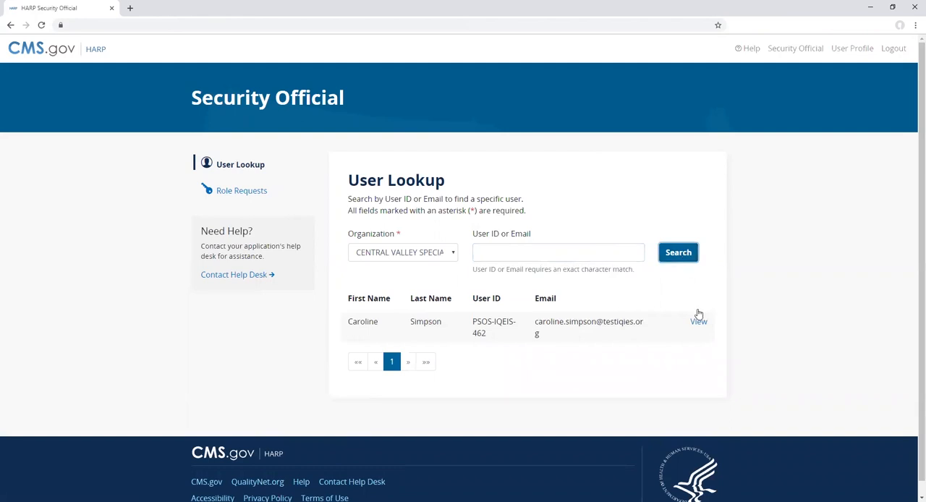
left_click(698, 322)
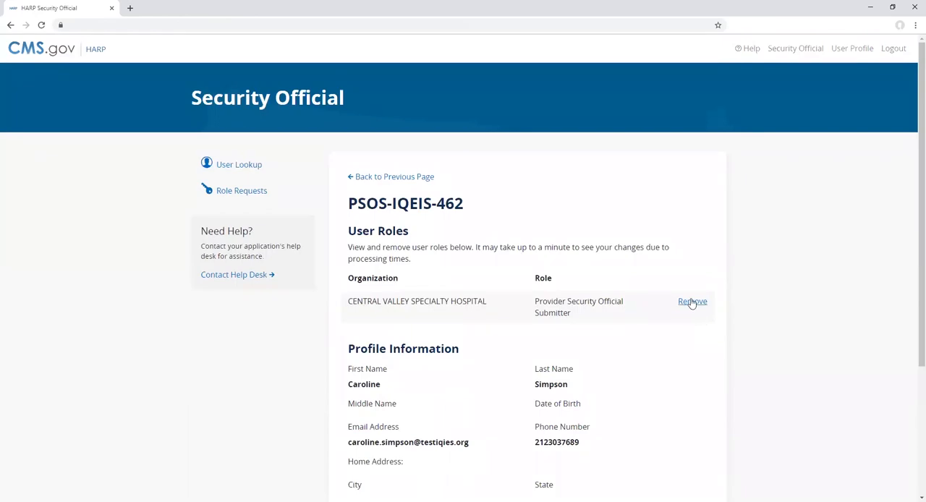
Start removing the Provider Security Official Submitter role, then cancel so it stays.
left_click(692, 301)
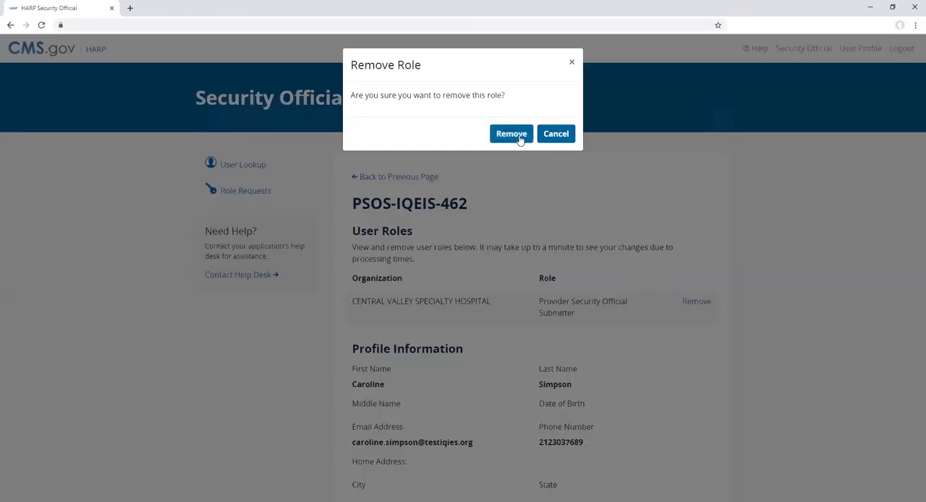
mouse_move(555, 133)
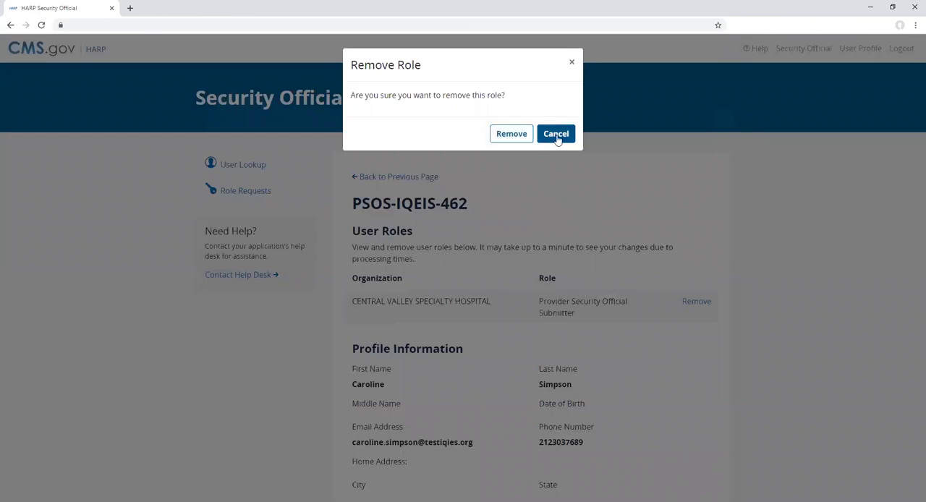
left_click(556, 133)
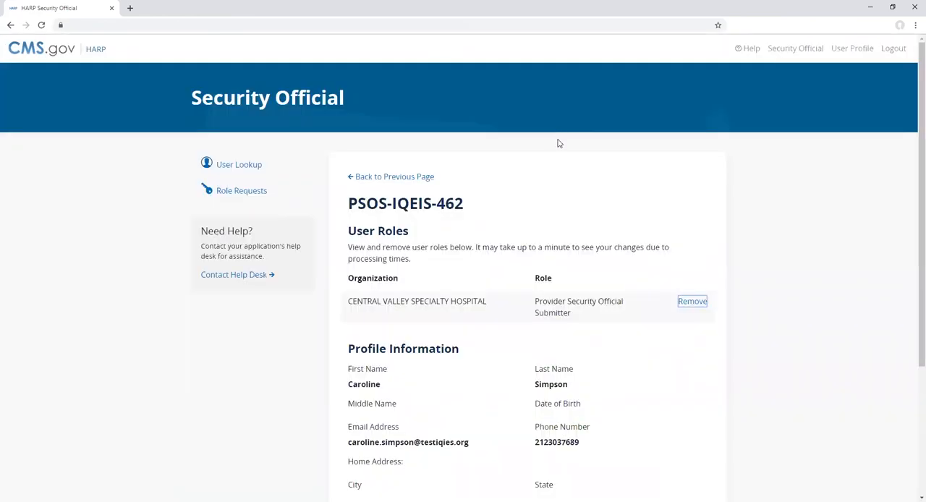
mouse_move(299, 216)
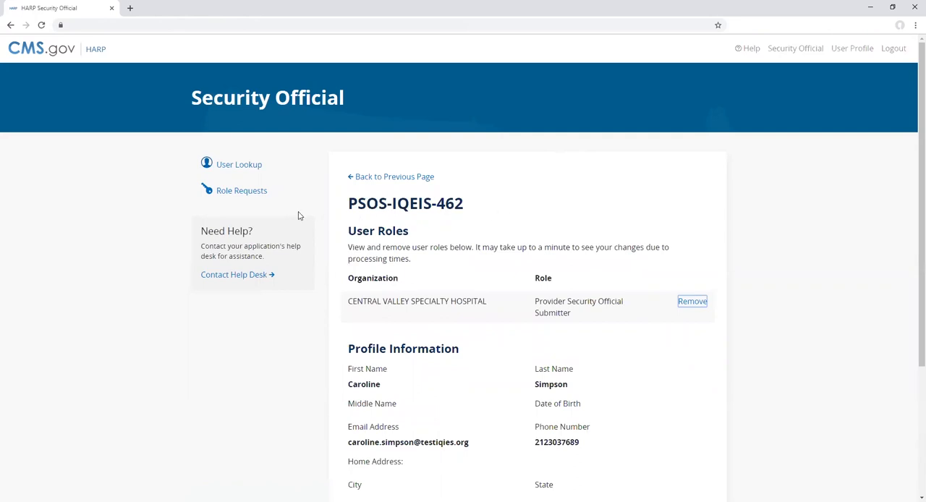
In Role Requests, select the first two Assessment Submitter requests and confirm their approval.
left_click(241, 190)
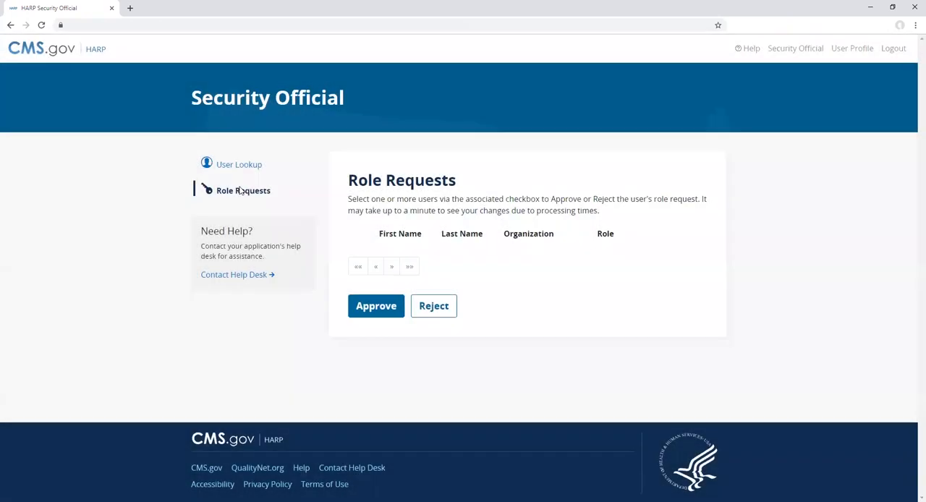
left_click(243, 190)
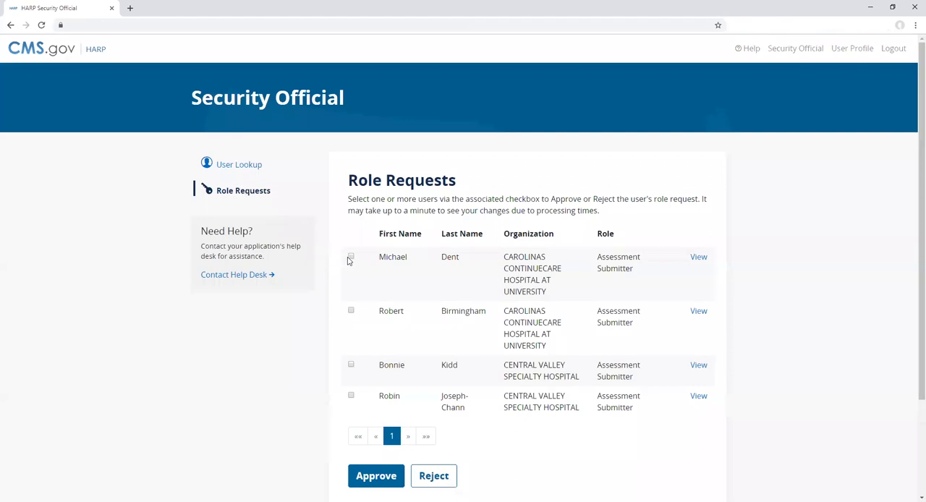
left_click(351, 256)
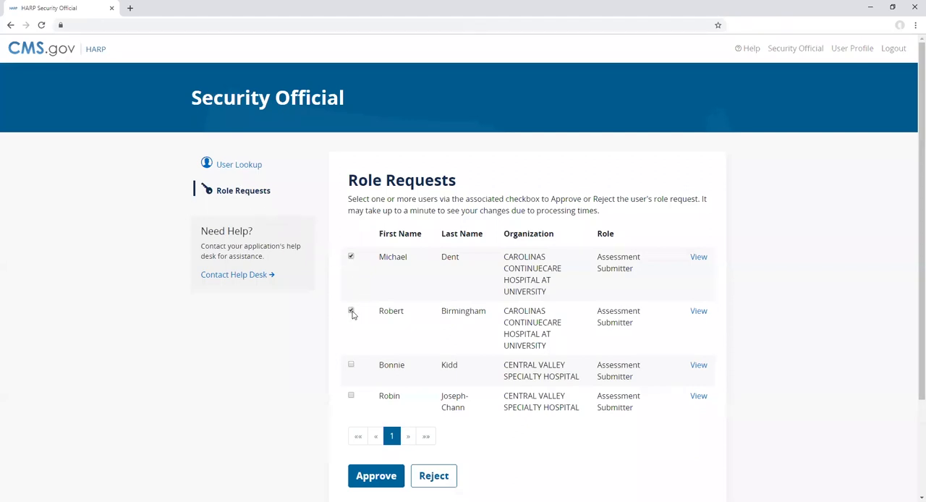
left_click(351, 310)
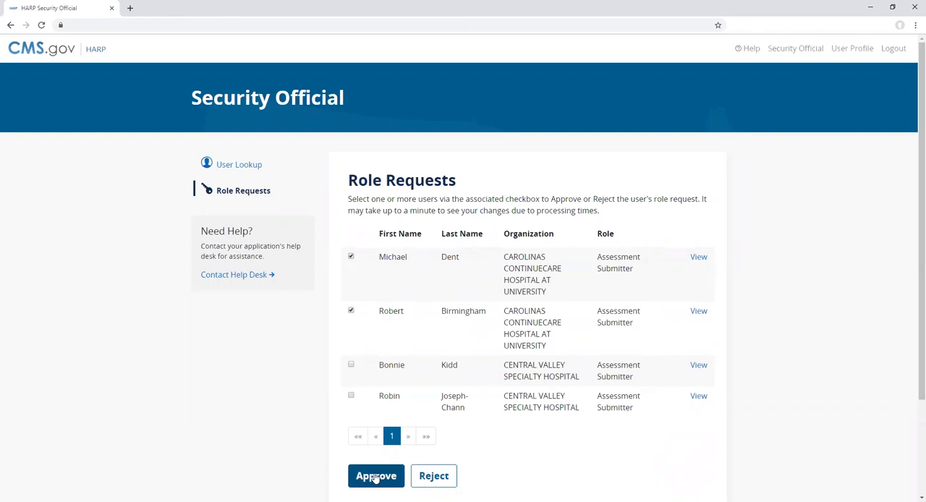
left_click(375, 475)
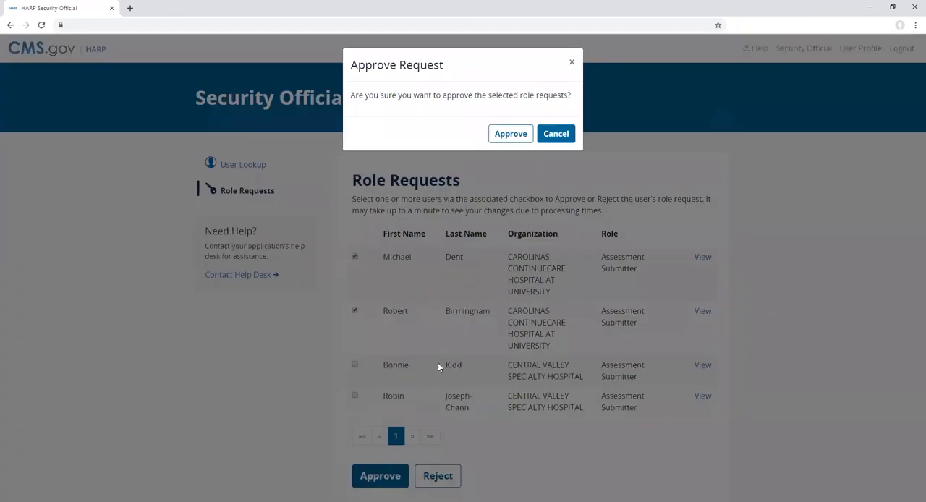
mouse_move(510, 134)
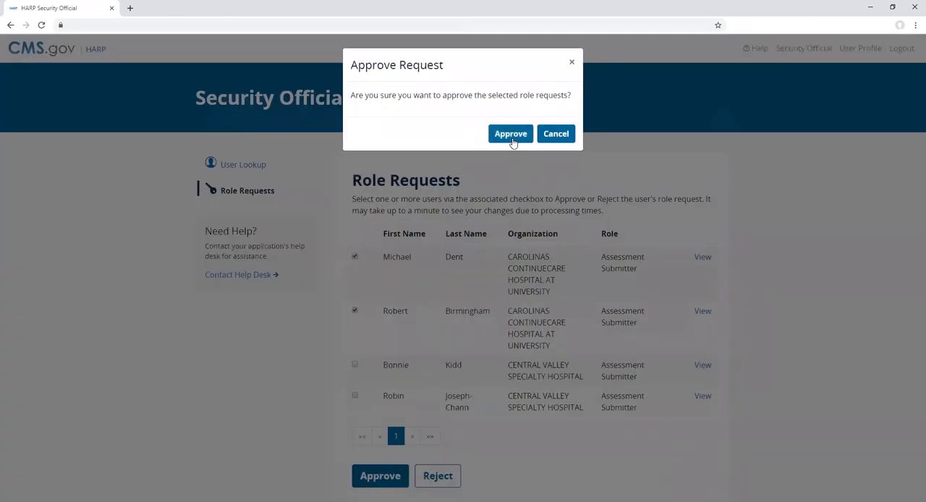
left_click(510, 134)
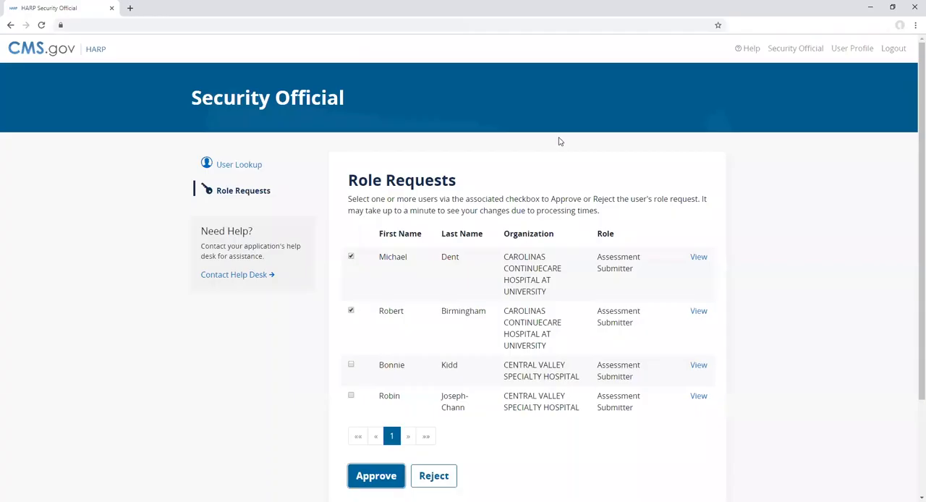
mouse_move(453, 458)
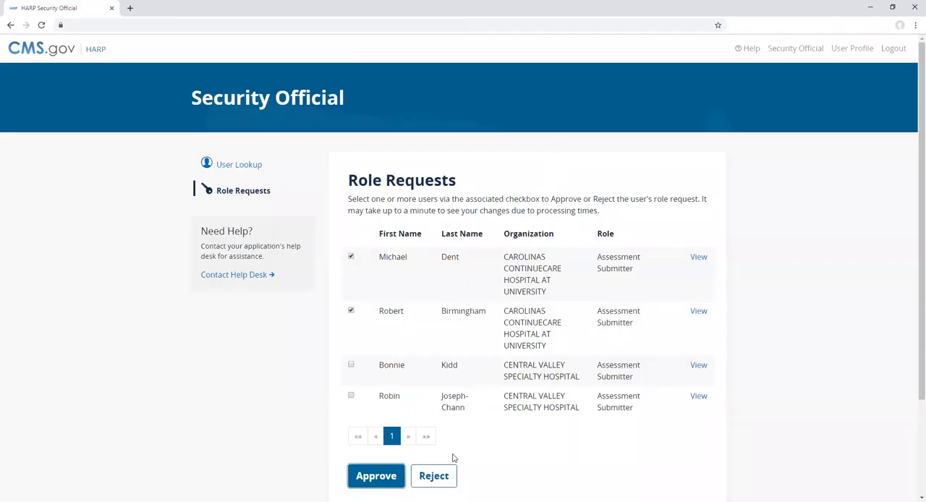
Reject the two selected requests with reason 'Invalid role request', getting a success message.
left_click(433, 475)
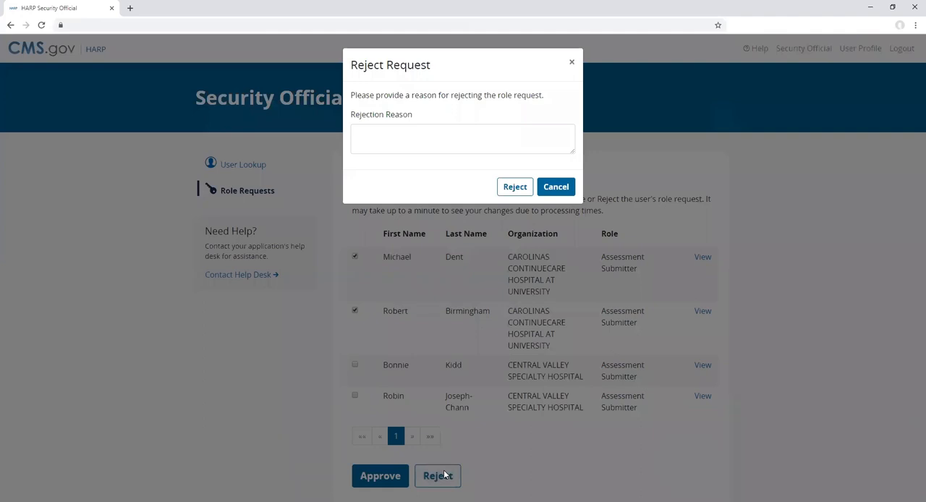
mouse_move(455, 446)
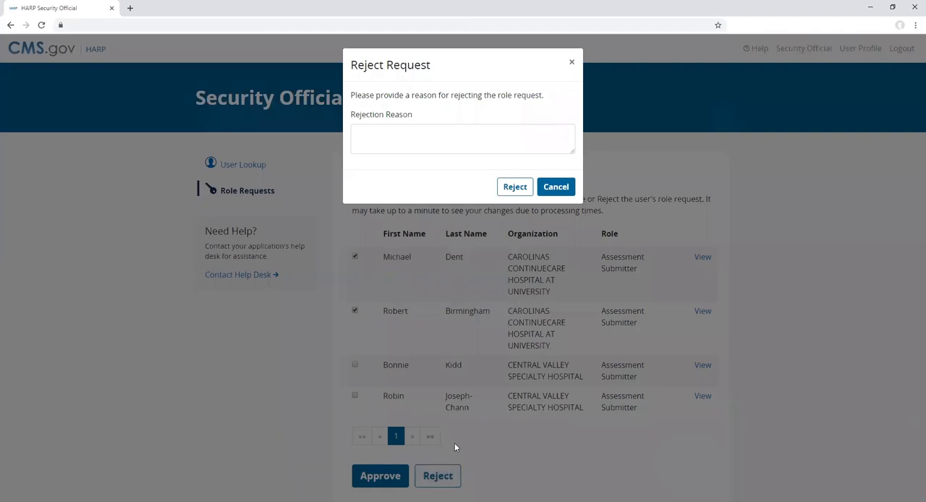
left_click(462, 139)
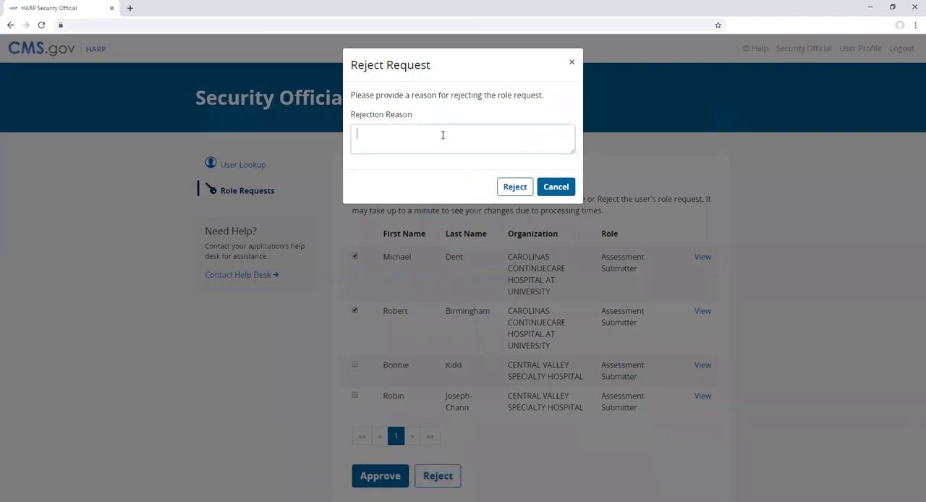
type("Invalid role")
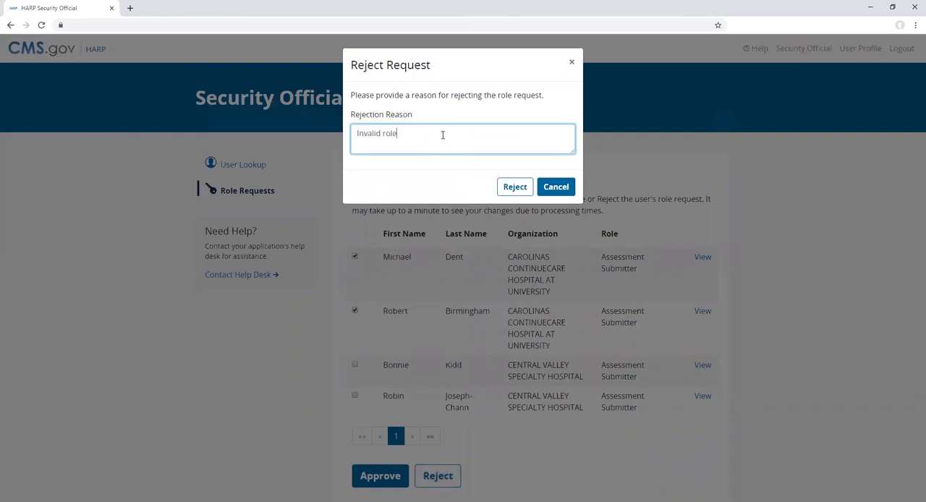
type("request")
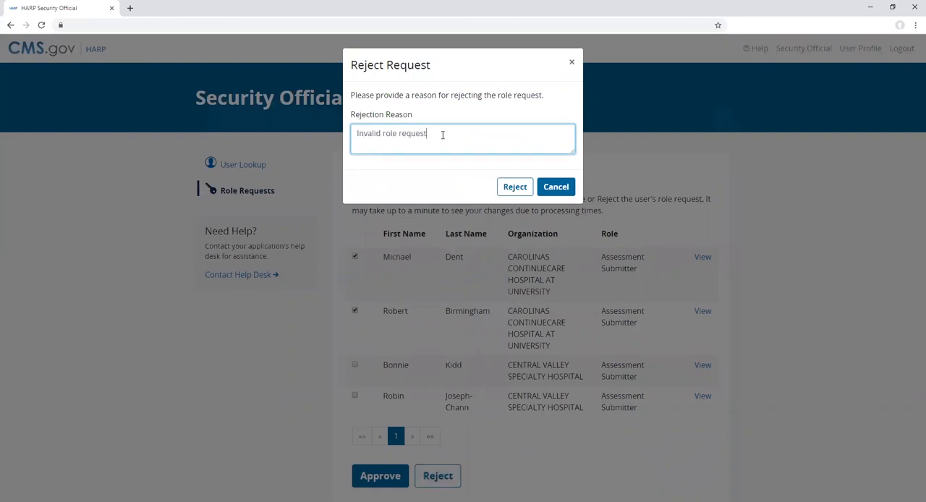
left_click(556, 187)
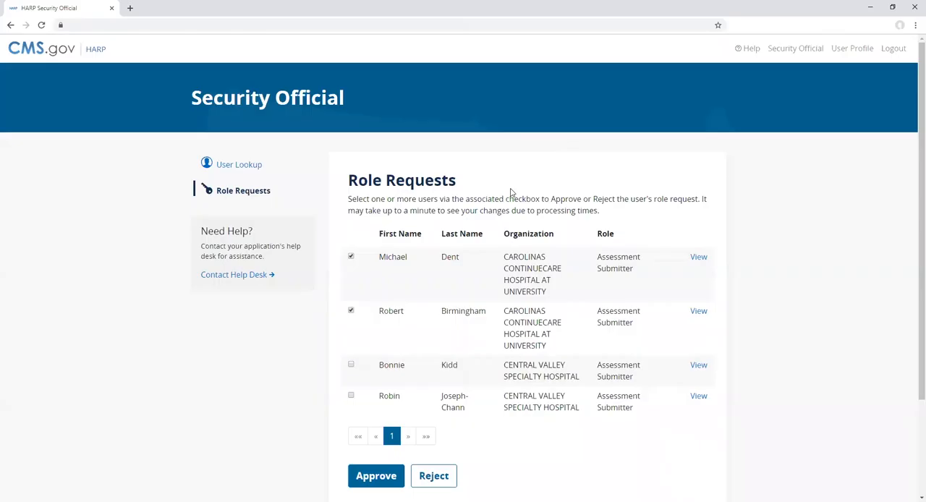
left_click(376, 475)
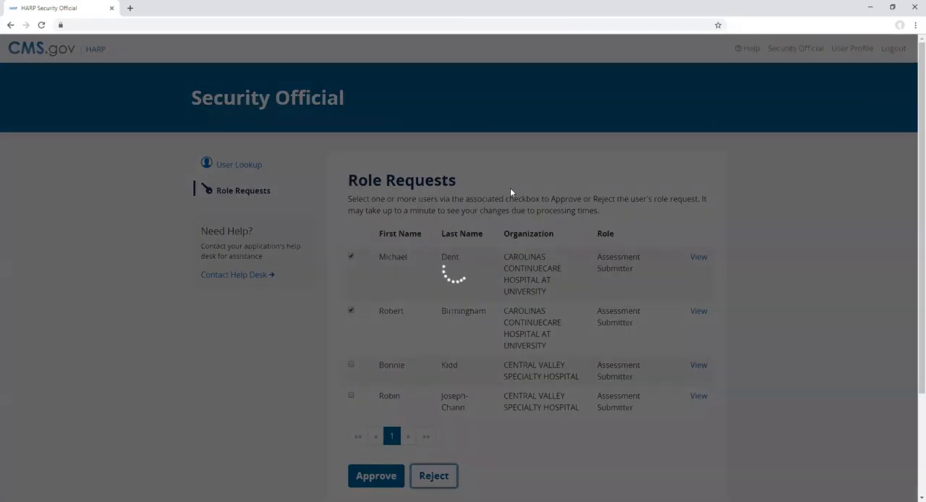
left_click(376, 475)
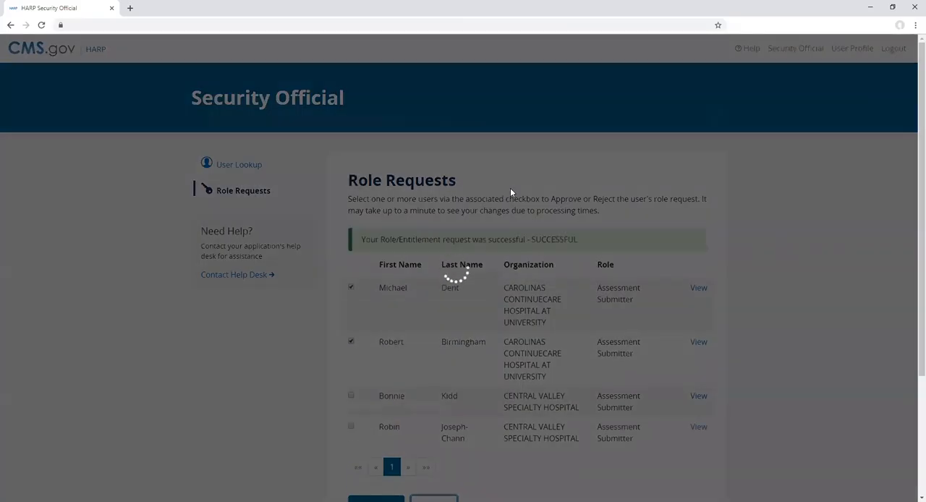